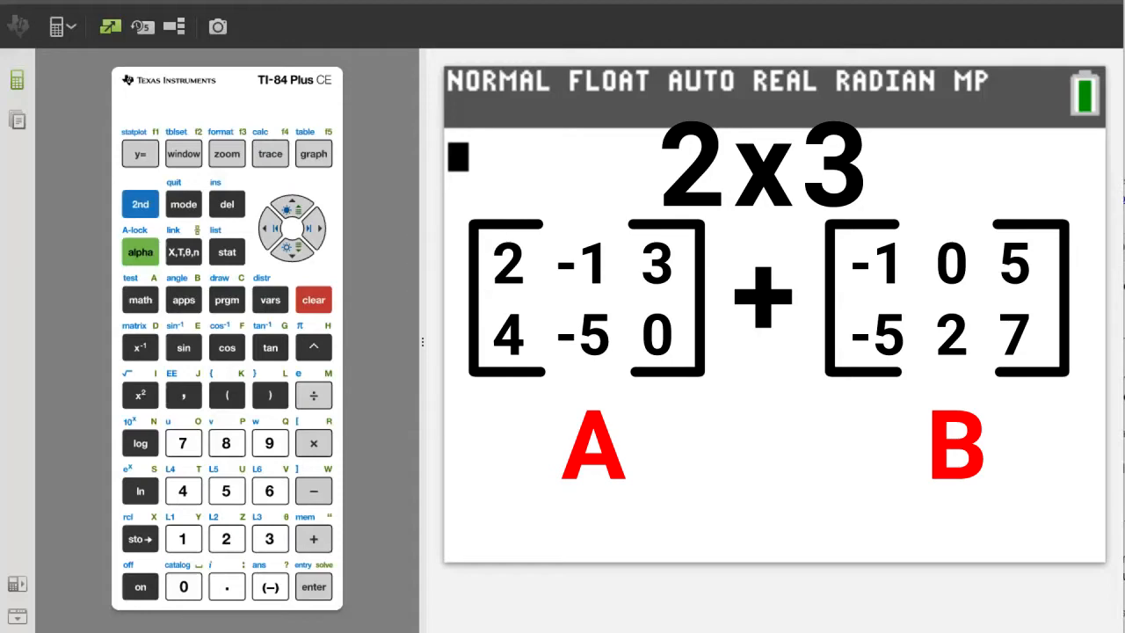
- Dismiss the dimension mismatch error and bring up the MATRIX menu
left_click(313, 587)
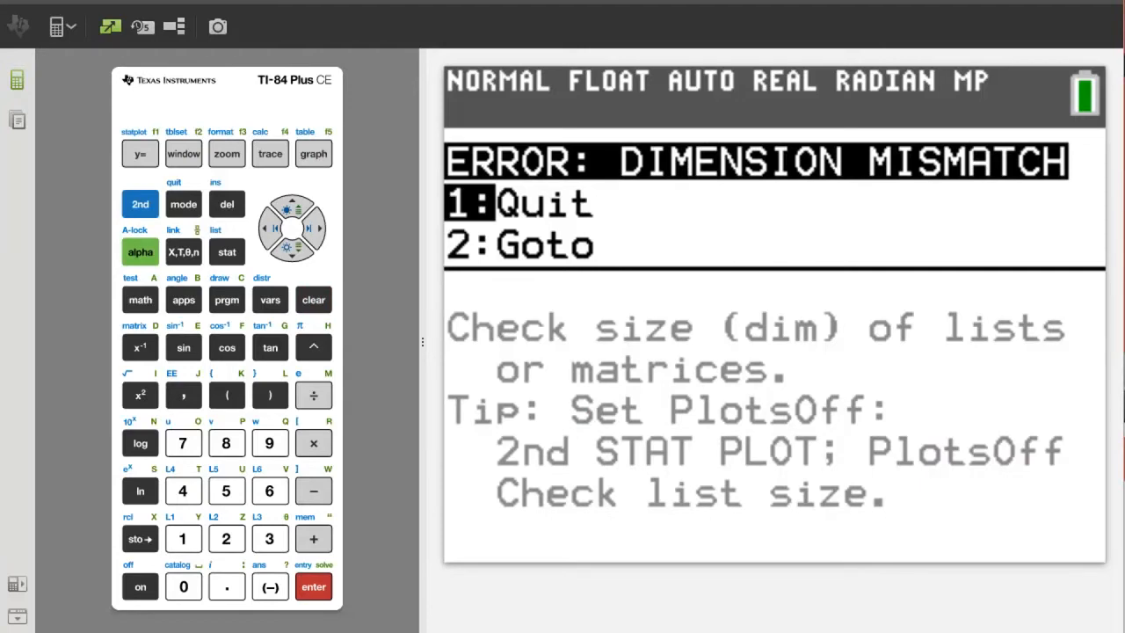
left_click(313, 299)
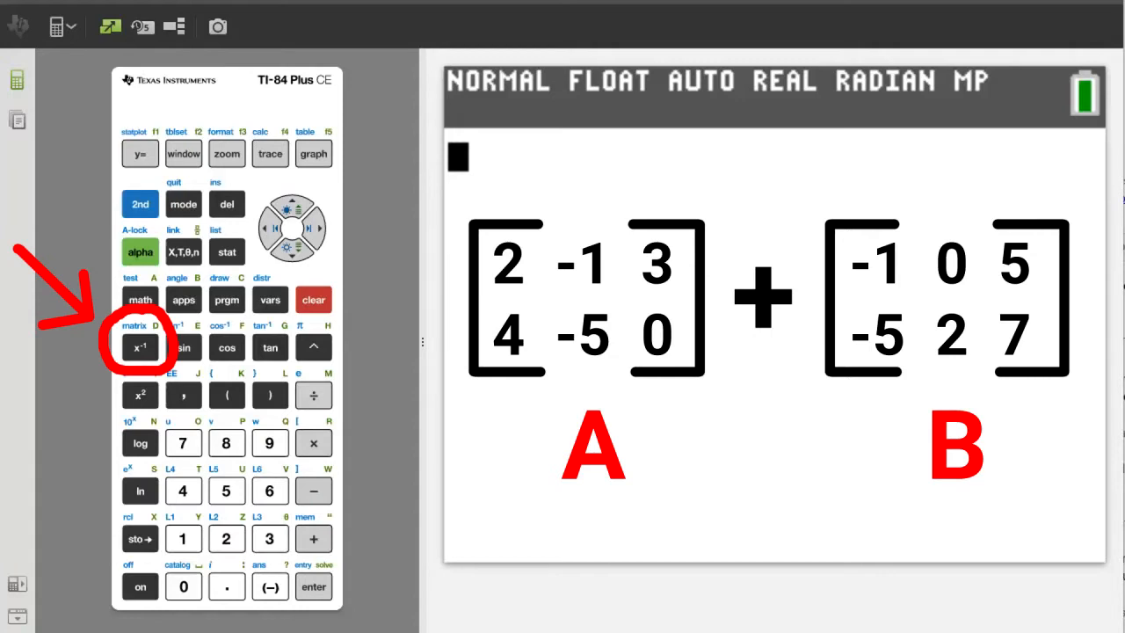
left_click(140, 204)
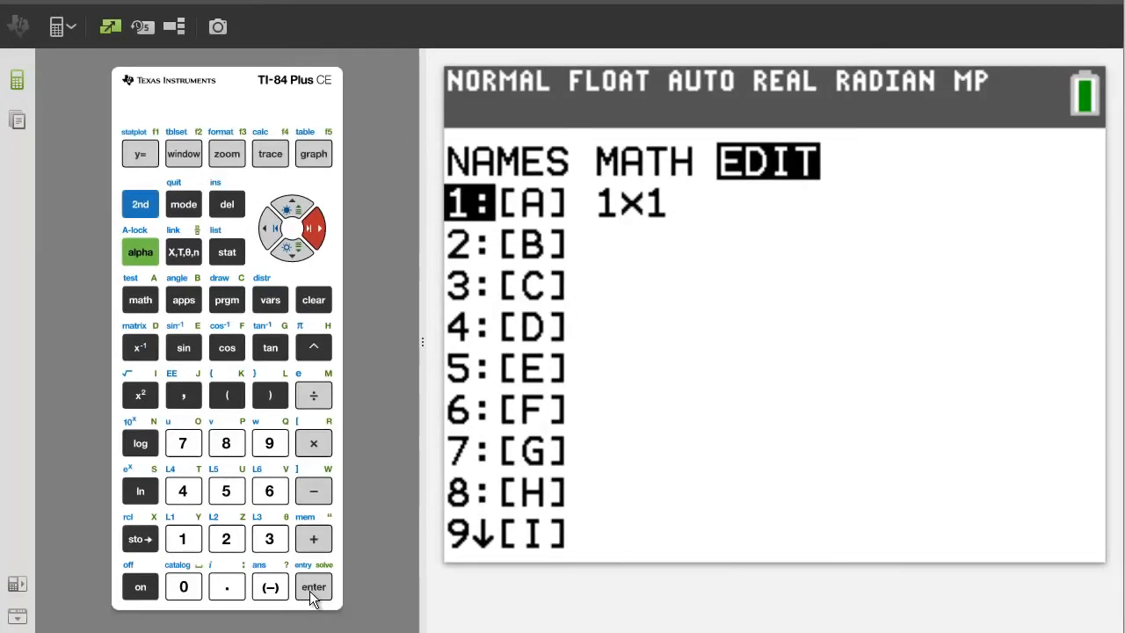
- Open matrix [A] in the editor and size it to 2 rows by 3 columns
left_click(313, 587)
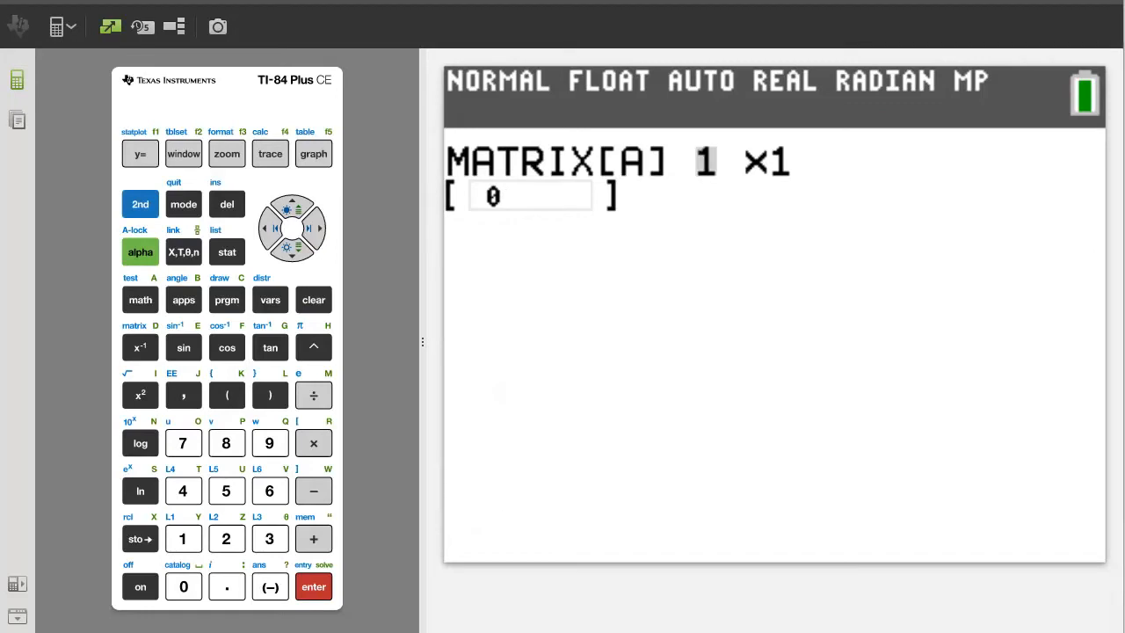
left_click(224, 537)
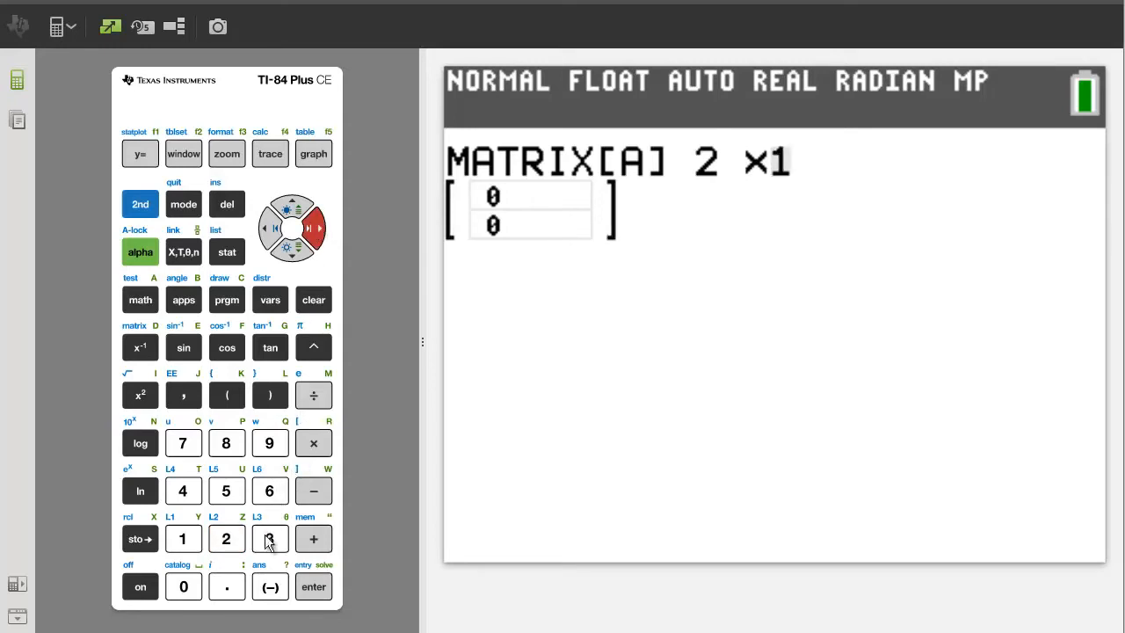
left_click(271, 538)
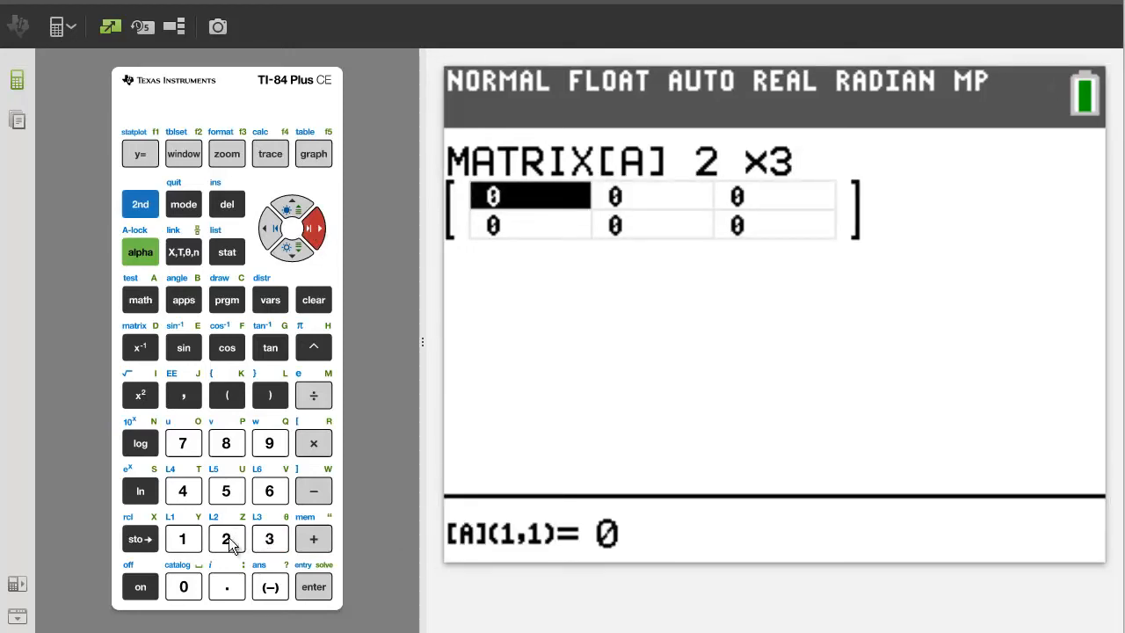
- Fill the first row of [A] with 2, -1, 3
left_click(312, 587)
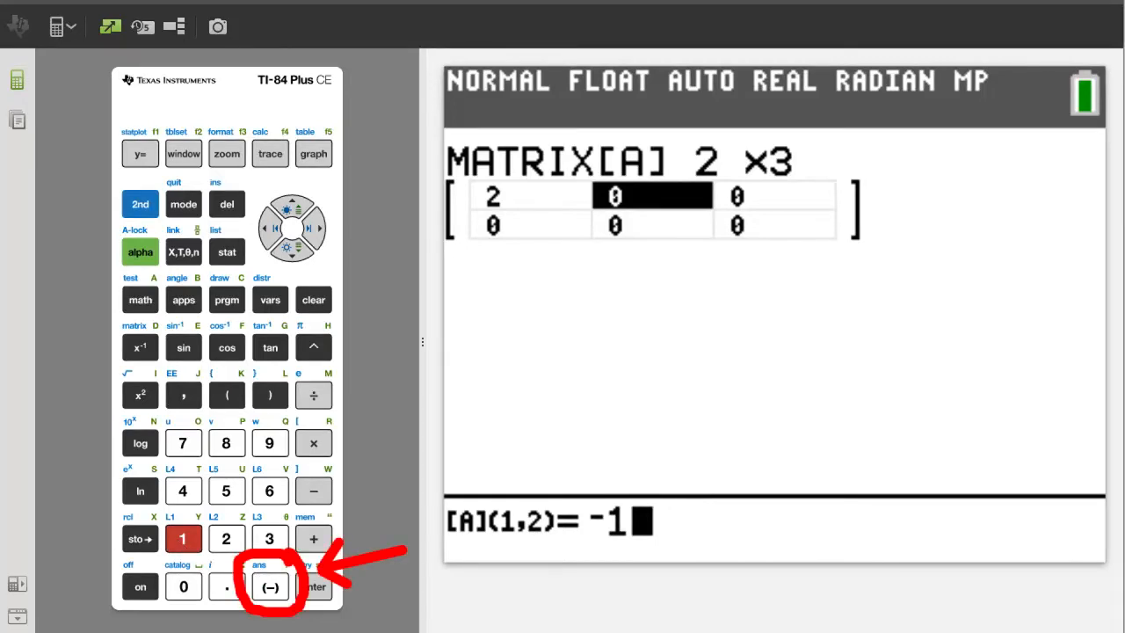
left_click(313, 587)
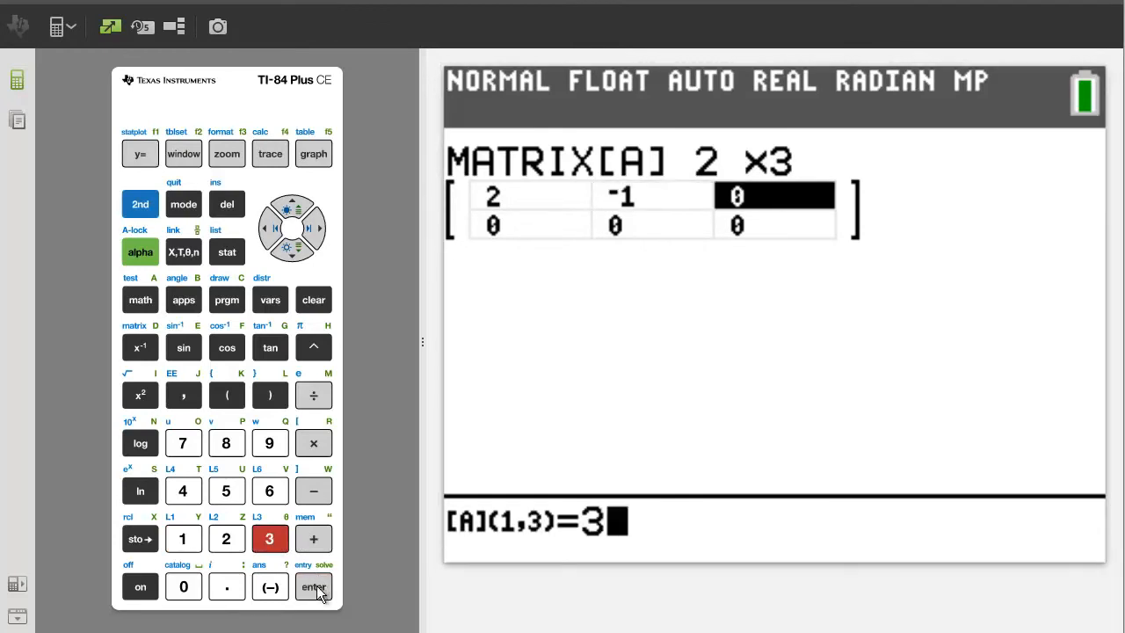
left_click(313, 587)
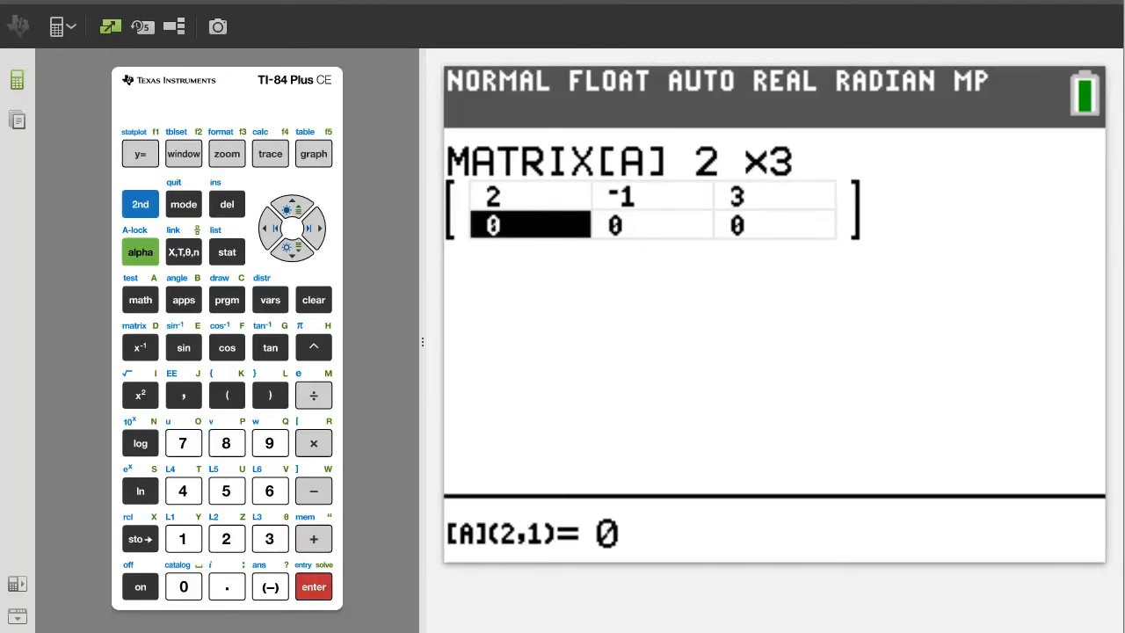
- Fill the second row of [A] with 4, -5, 0
left_click(183, 490)
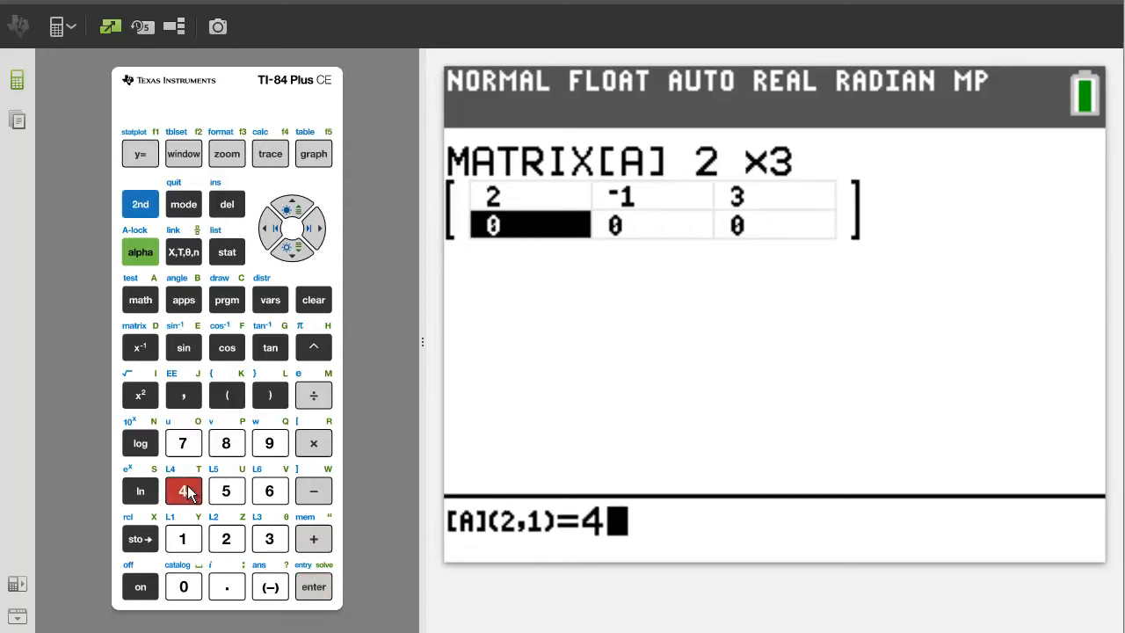
left_click(313, 587)
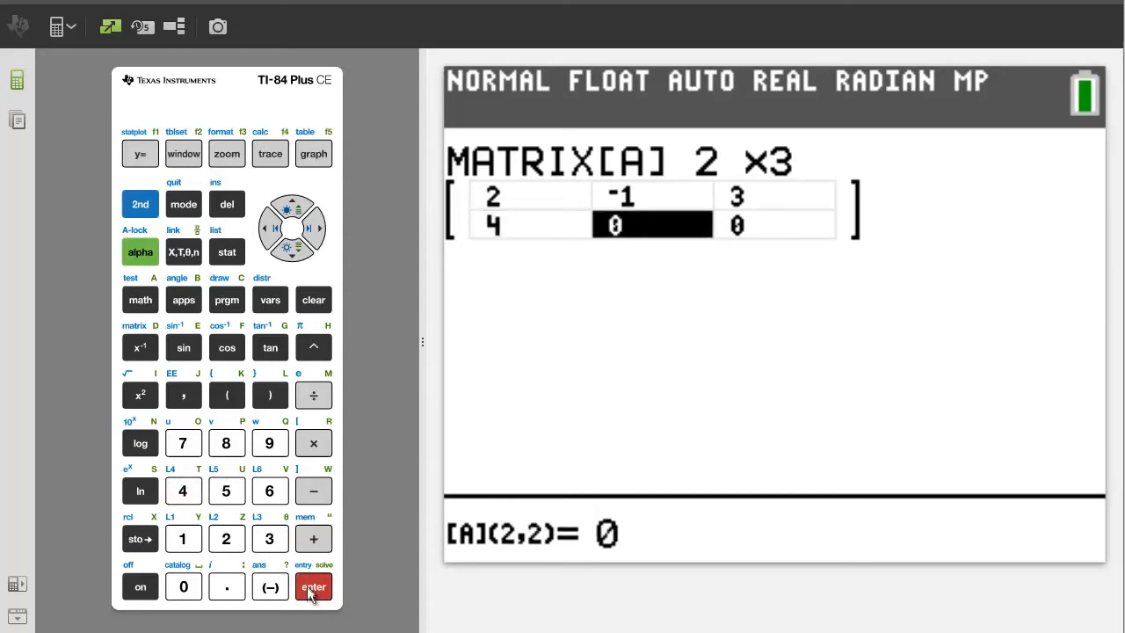
left_click(271, 587)
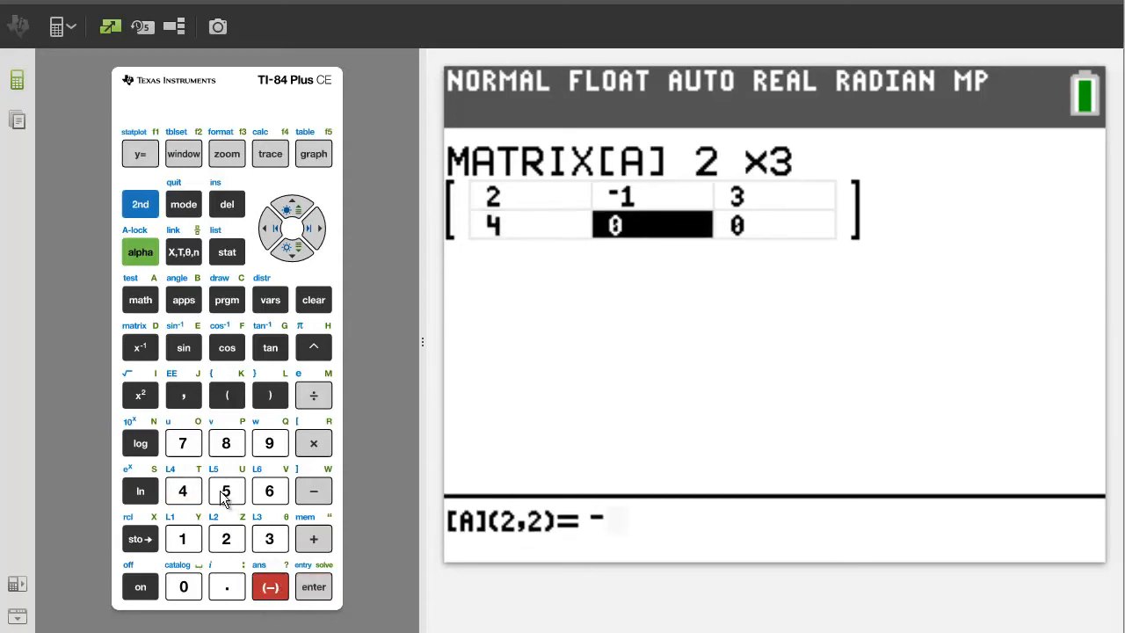
left_click(313, 587)
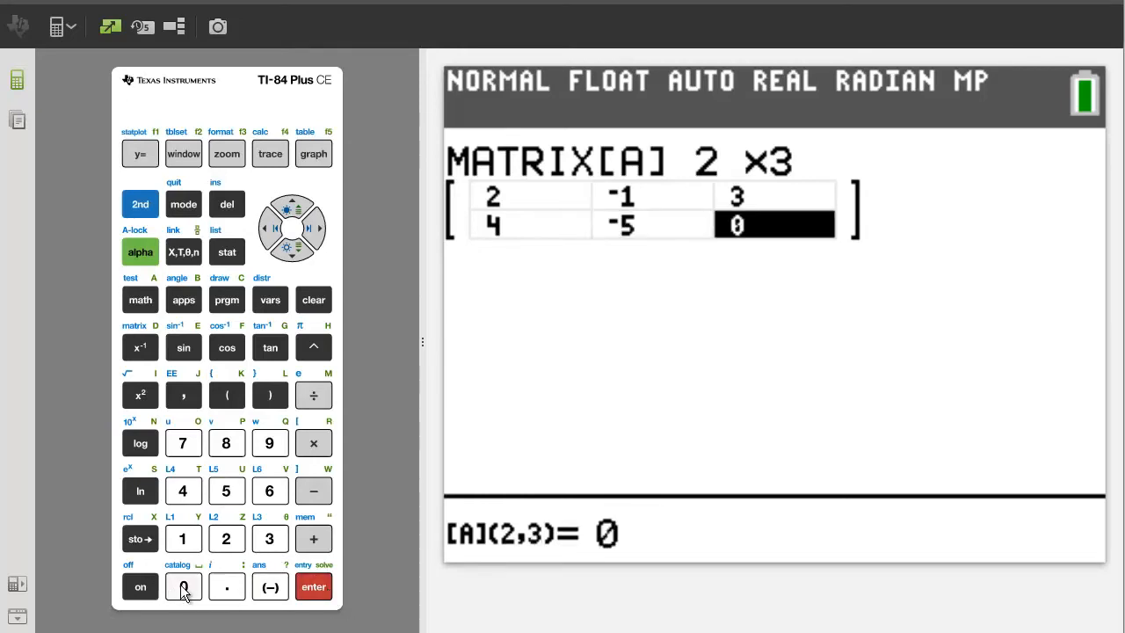
left_click(313, 587)
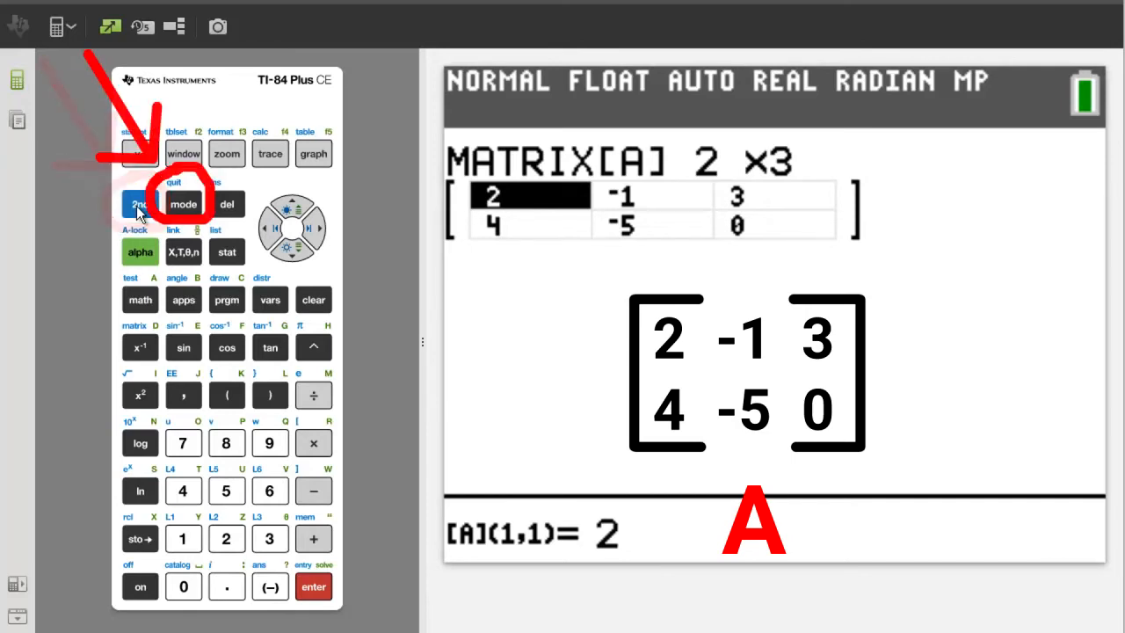
- Quit to the home screen and reach the MATRIX EDIT list
left_click(140, 204)
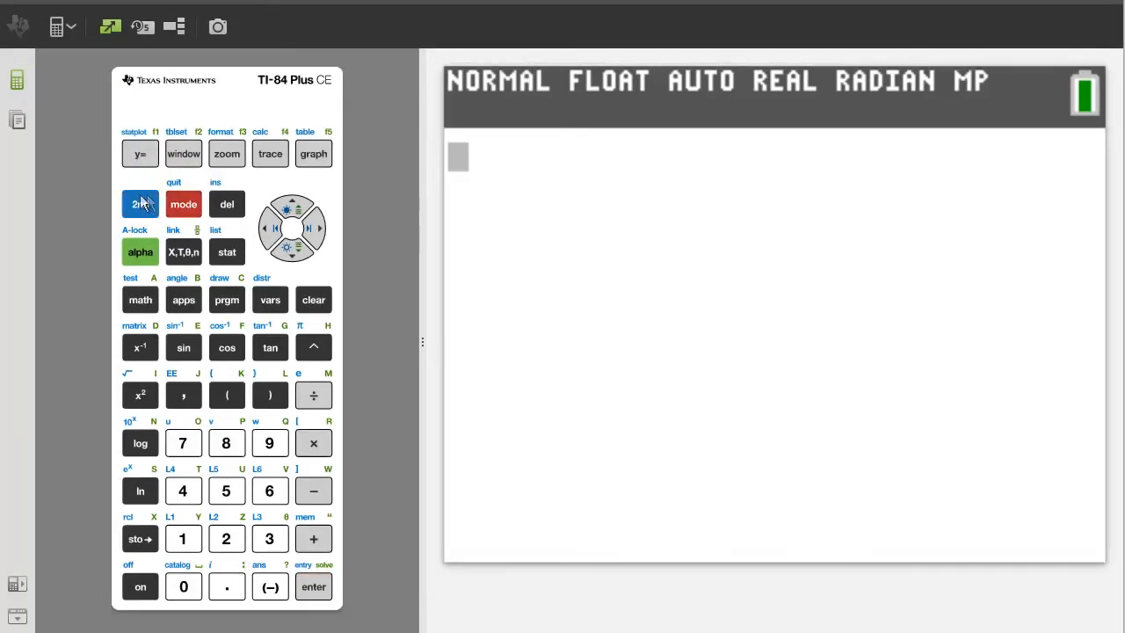
left_click(141, 203)
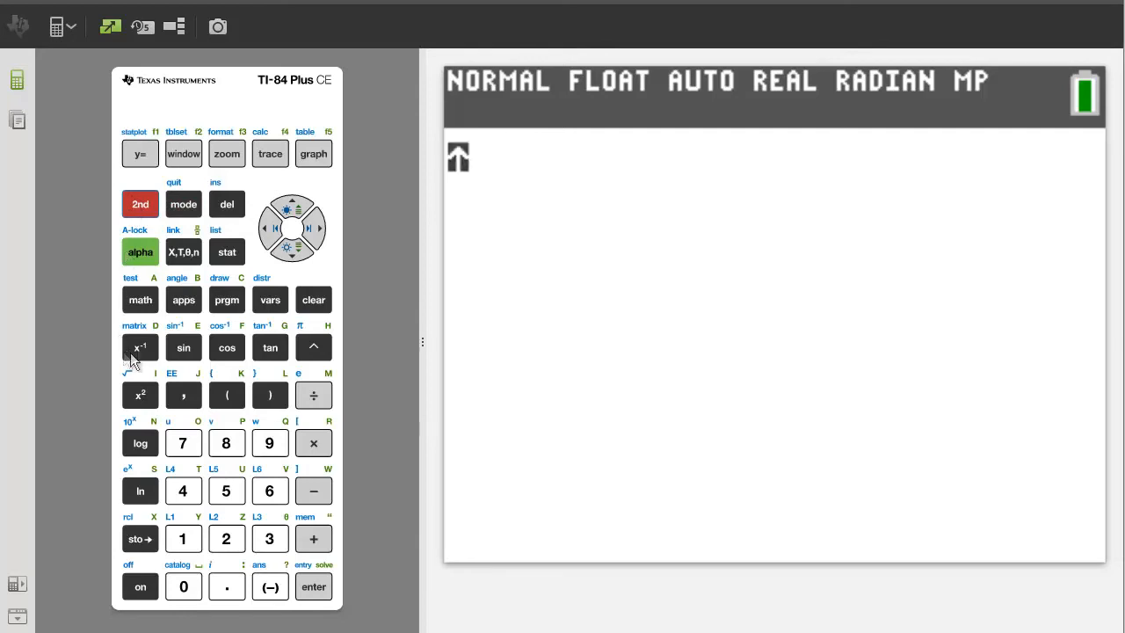
left_click(141, 348)
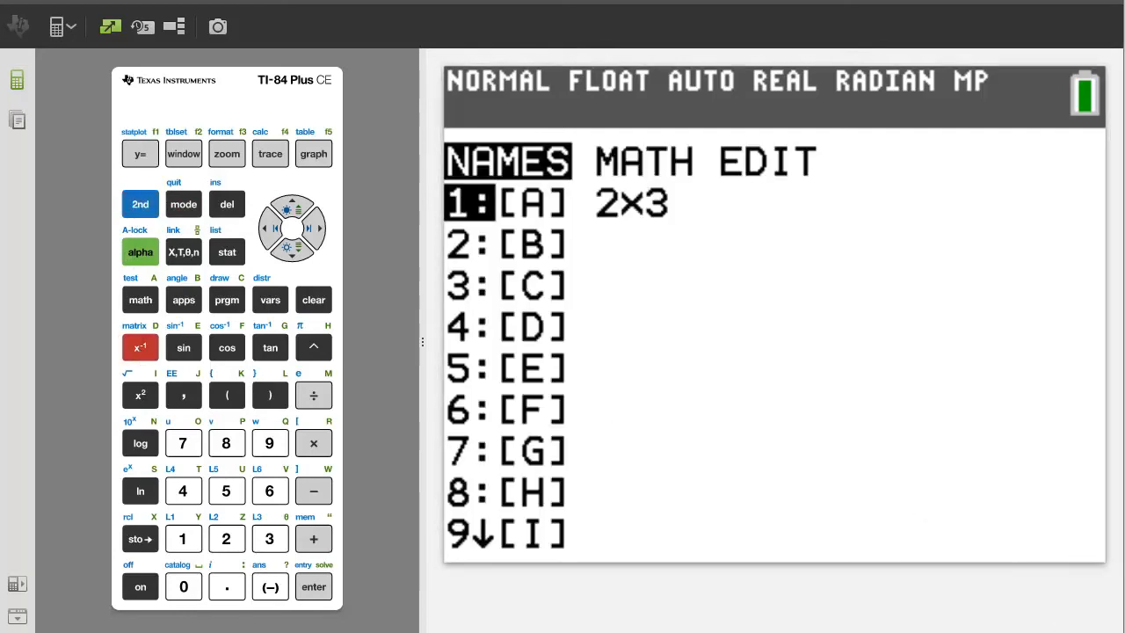
left_click(316, 228)
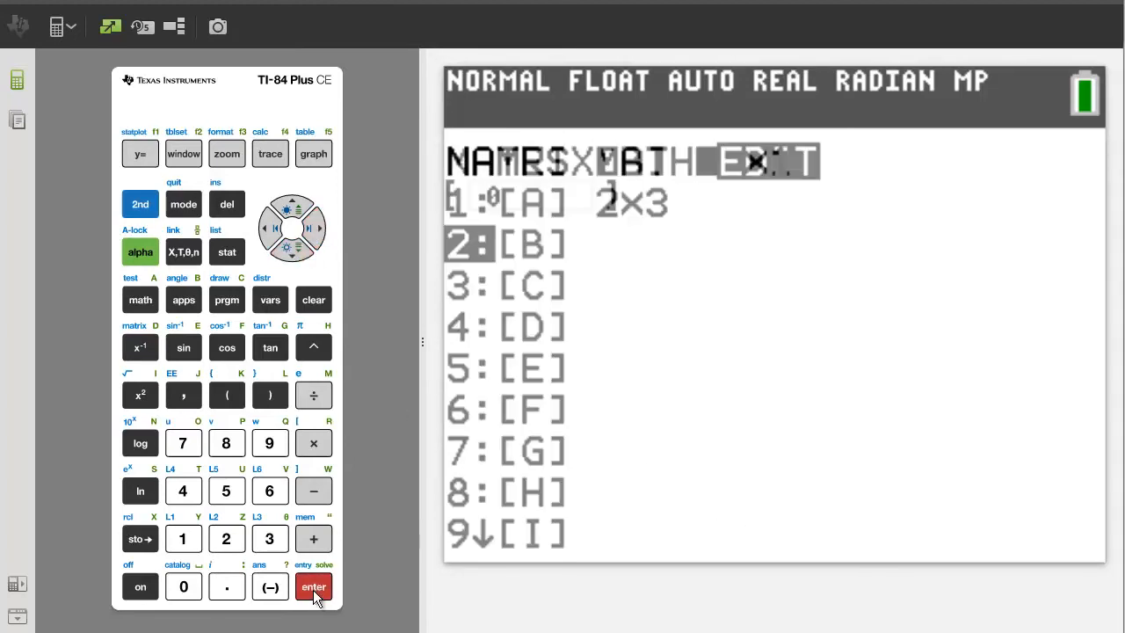
- Open matrix [B] in the editor and size it to 2 rows by 3 columns
left_click(313, 587)
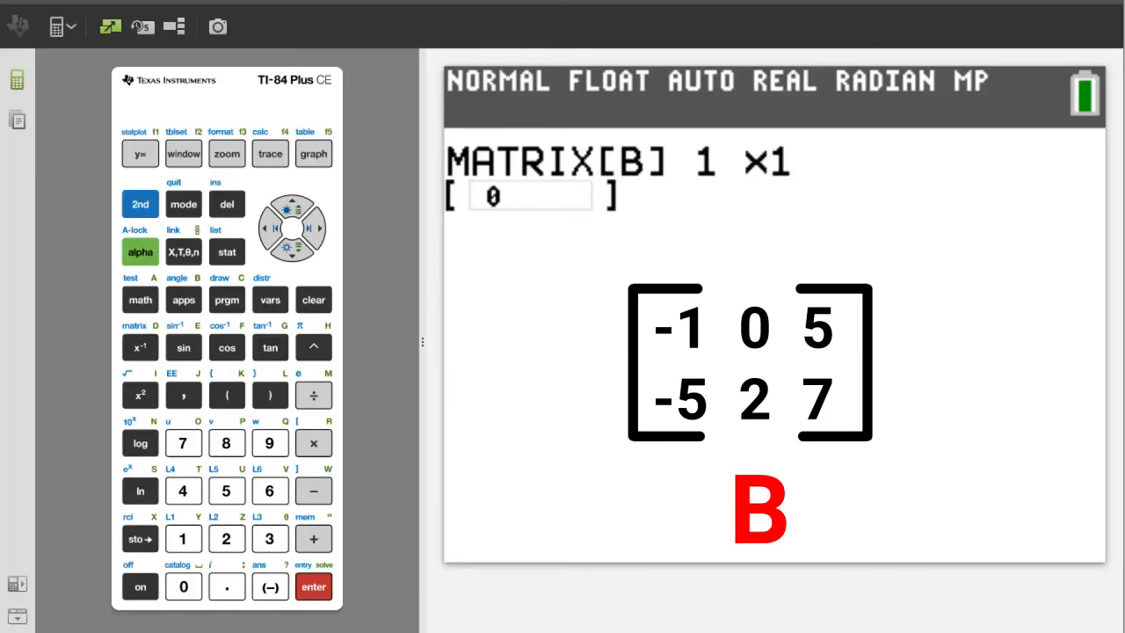
left_click(225, 538)
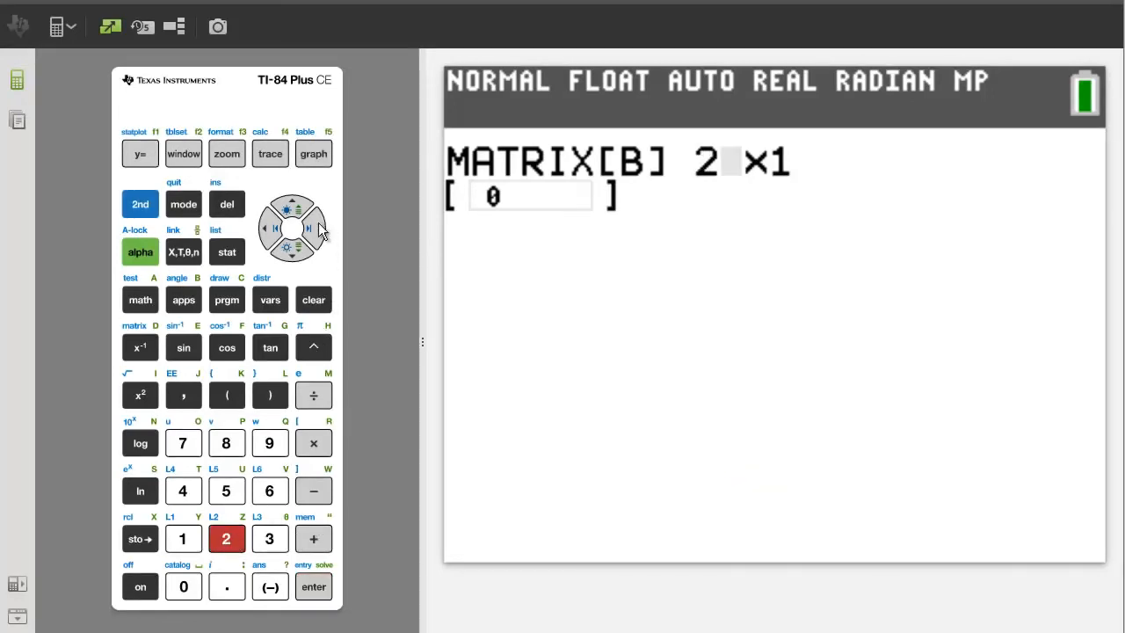
left_click(313, 228)
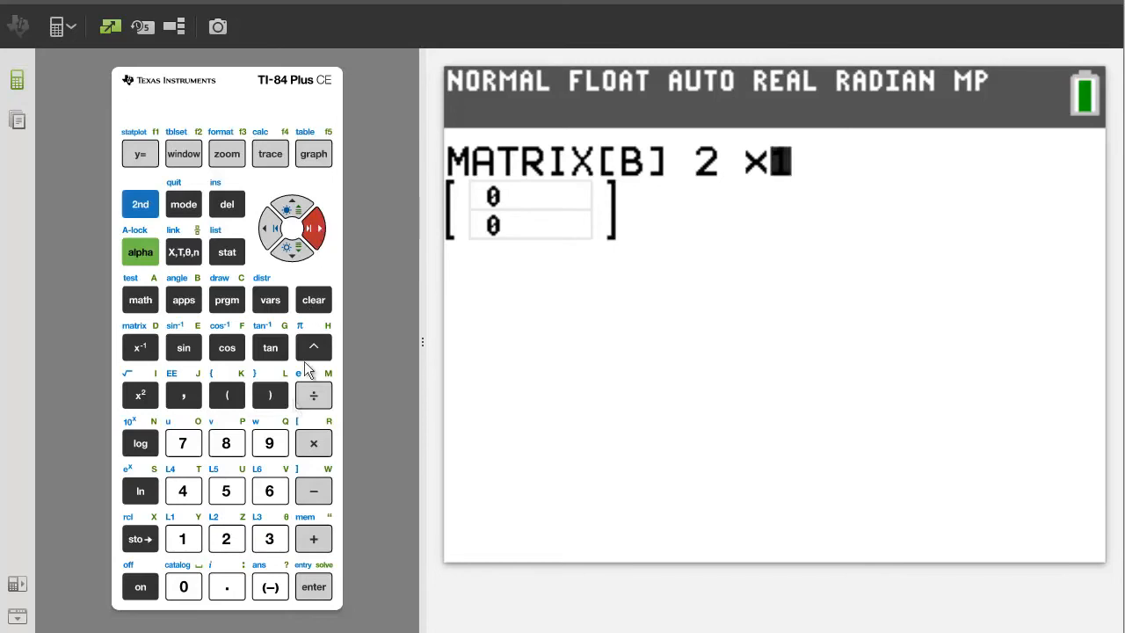
left_click(270, 538)
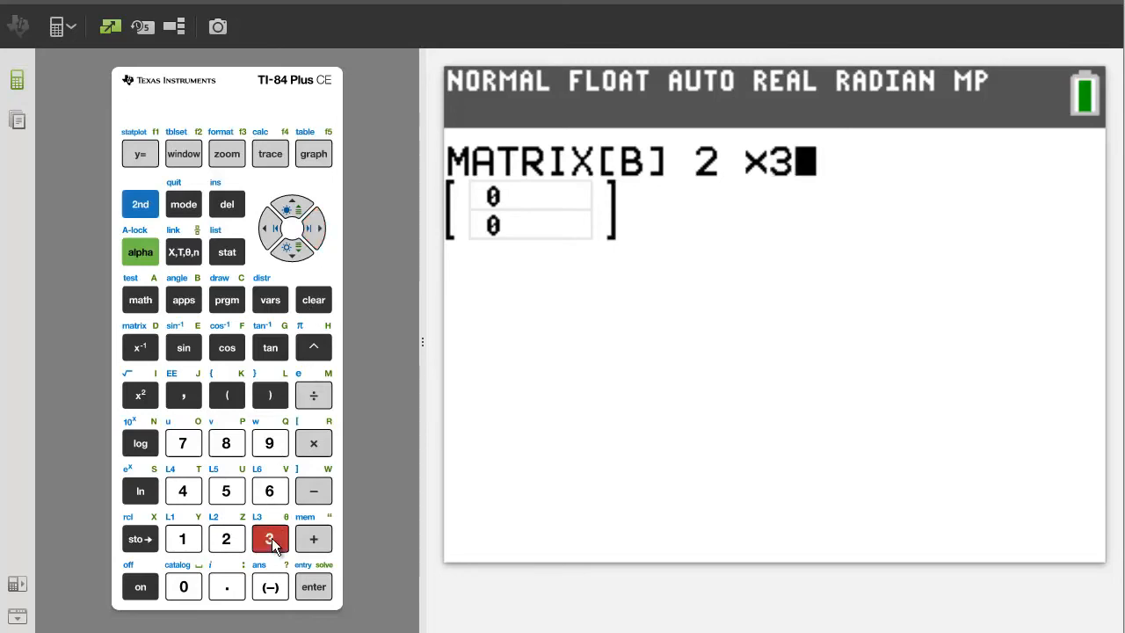
- Confirm the 2×3 size and enter the first row of [B] as -1, 0, 5
left_click(313, 587)
type("-")
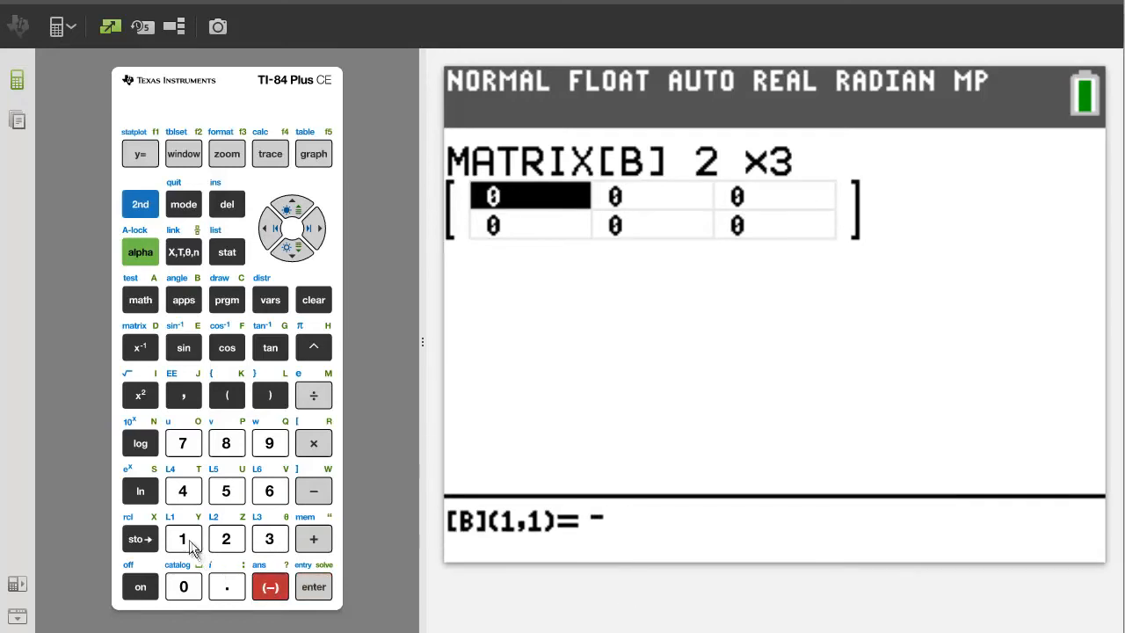
left_click(313, 587)
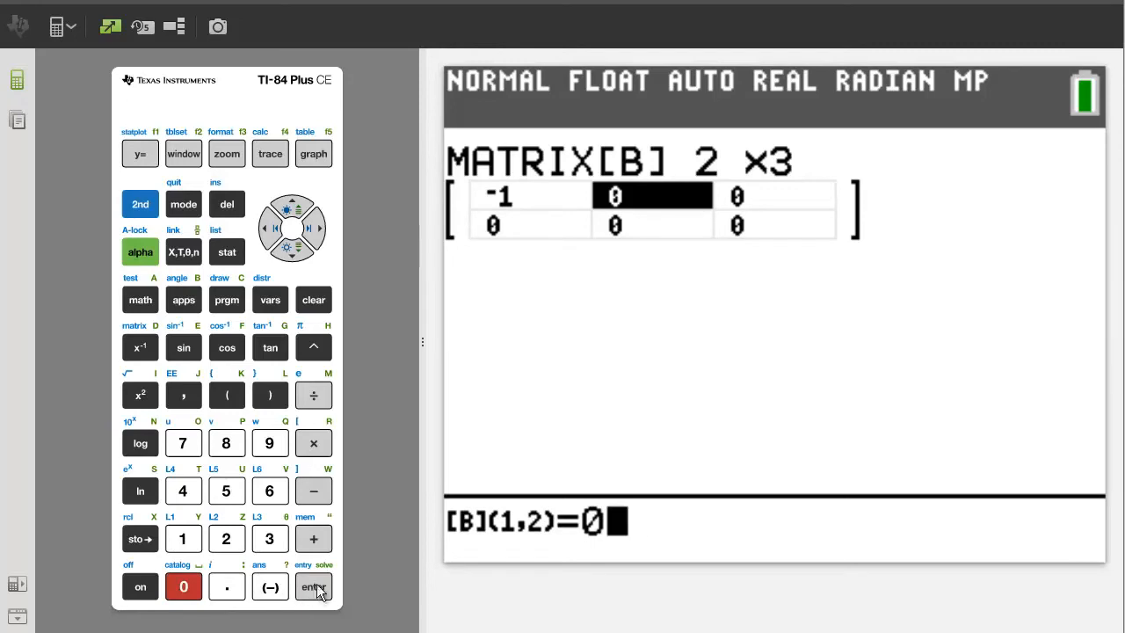
left_click(313, 586)
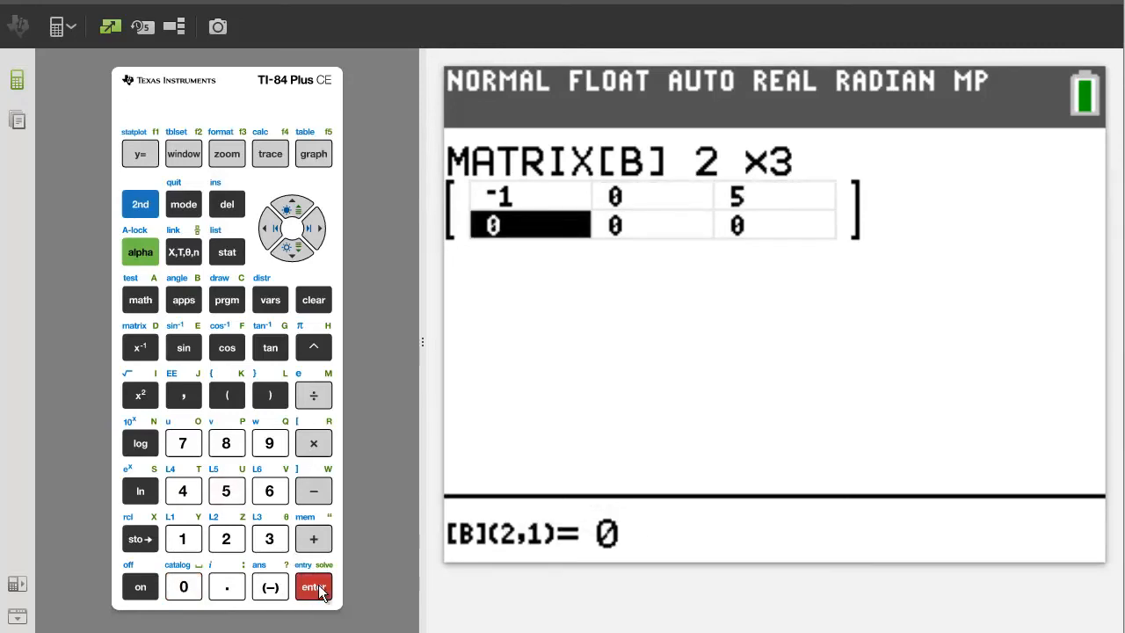
- Enter the second row of [B] as -5, 2, 7
left_click(225, 490)
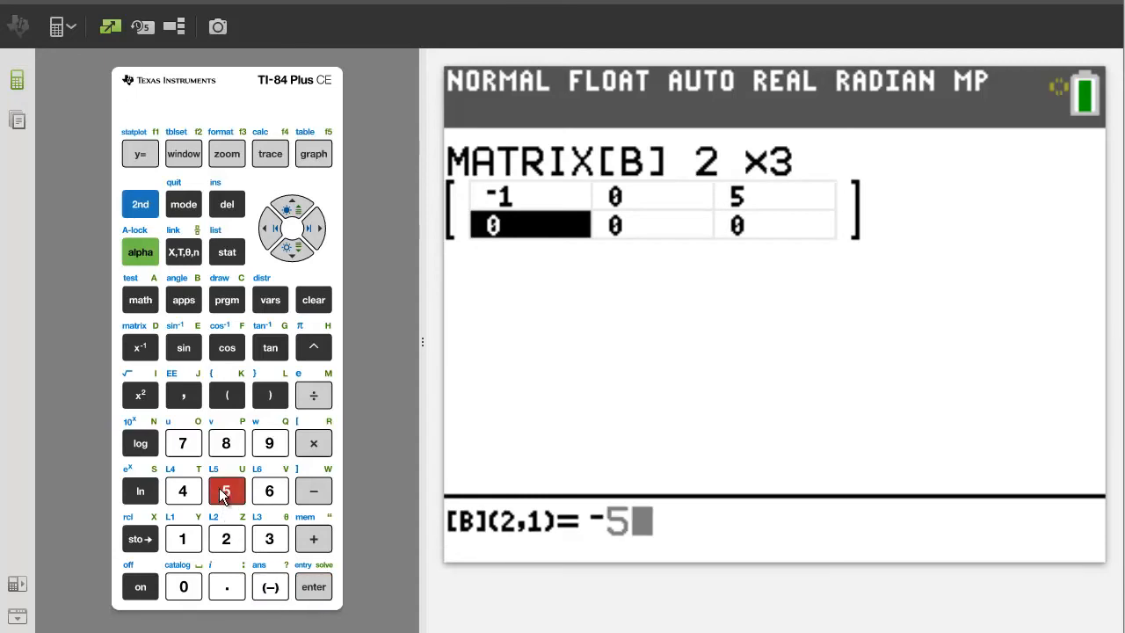
left_click(313, 587)
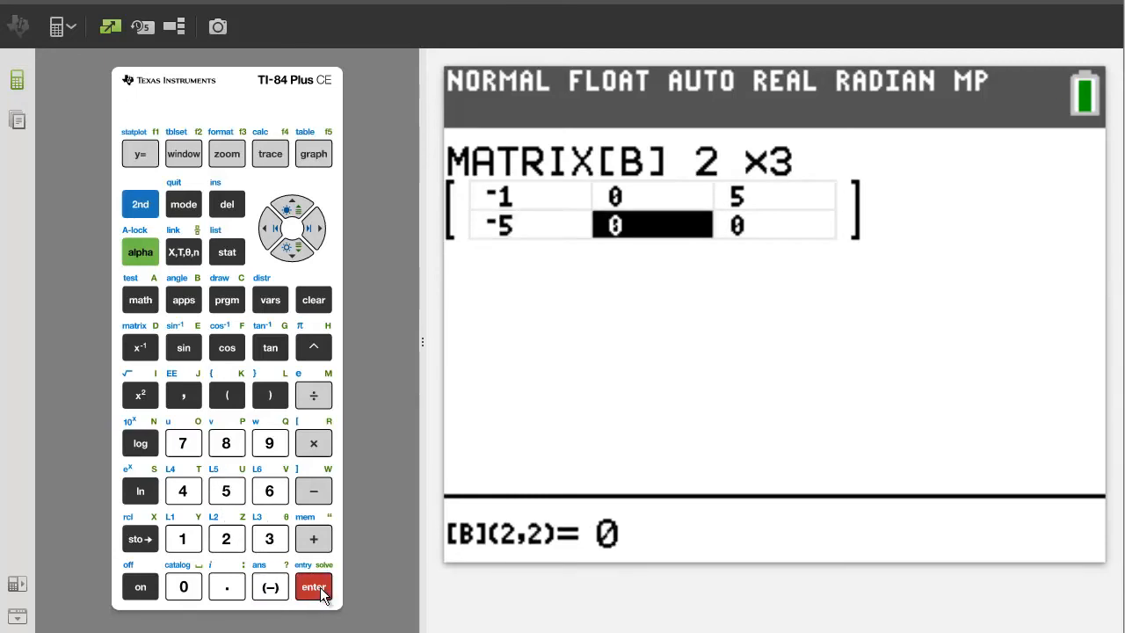
left_click(225, 538)
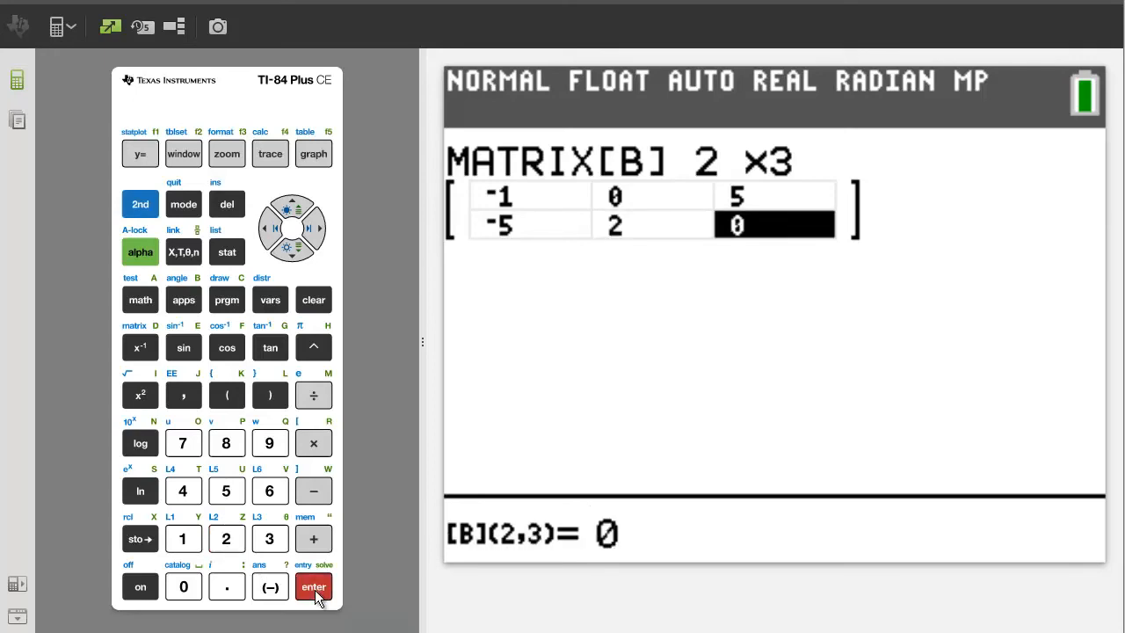
left_click(182, 442)
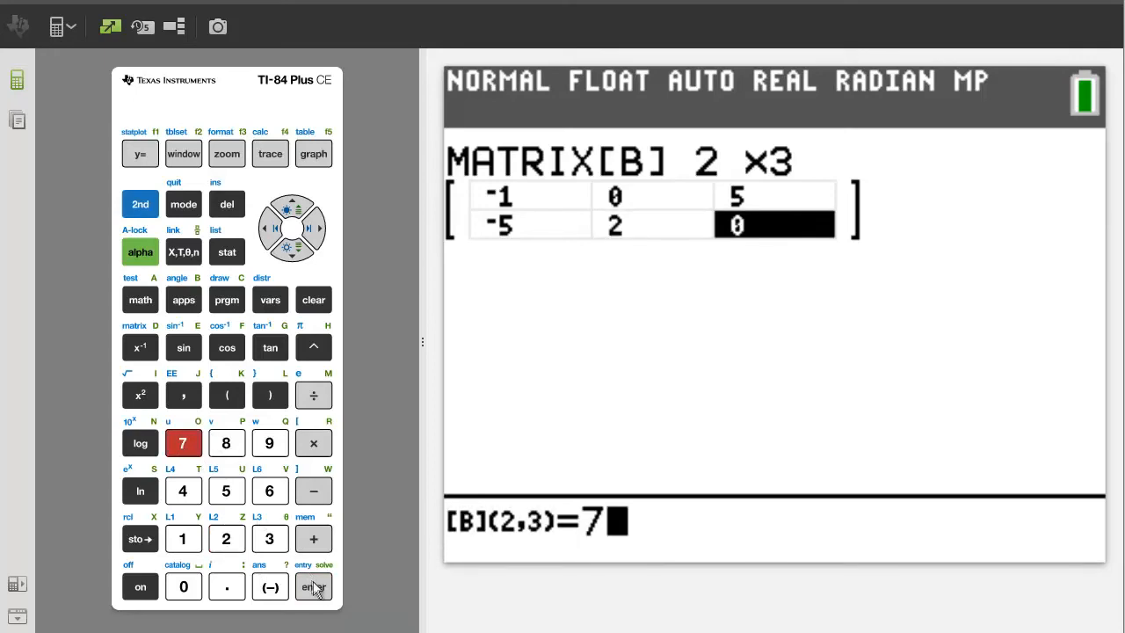
left_click(313, 587)
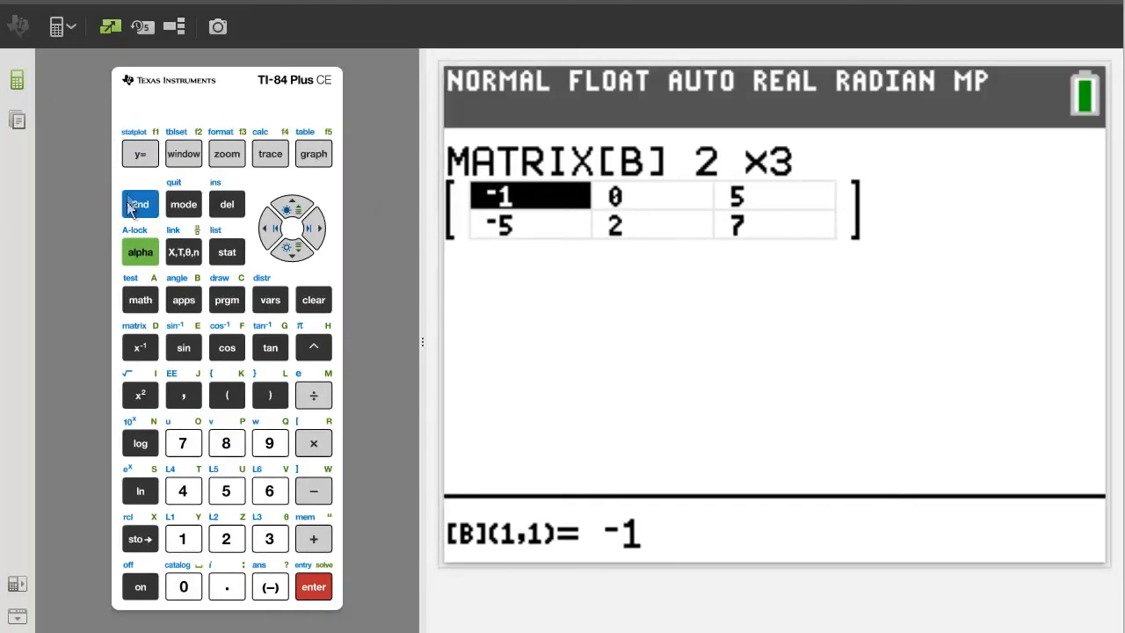
- Quit to the home screen and place [A]+ on the entry line from the matrix NAMES list
left_click(182, 204)
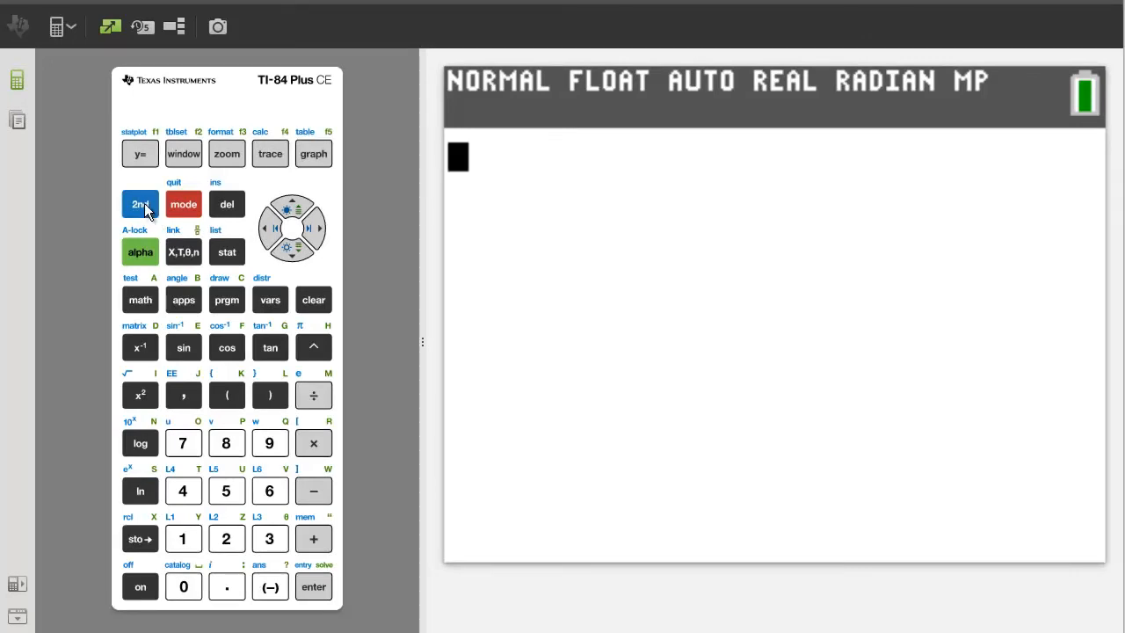
left_click(141, 204)
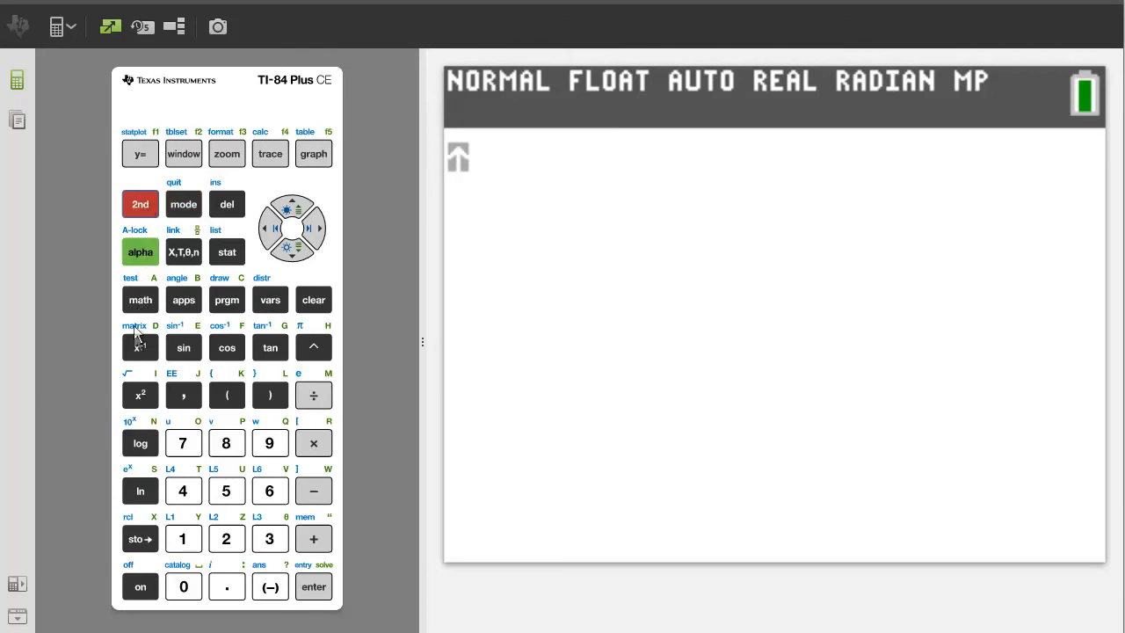
left_click(138, 346)
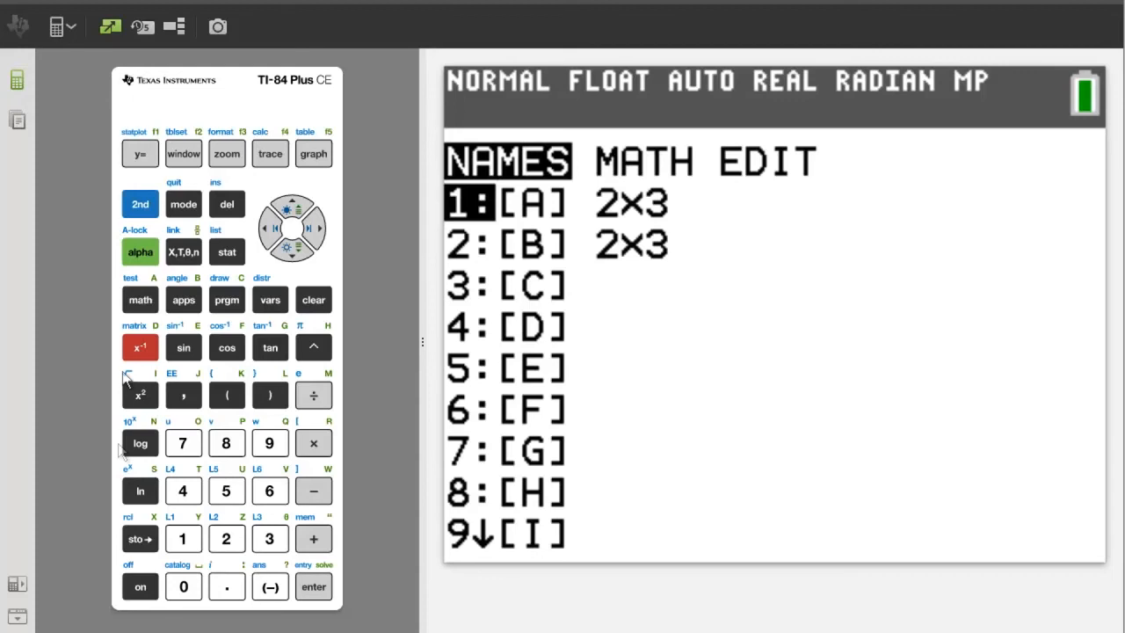
mouse_move(422, 626)
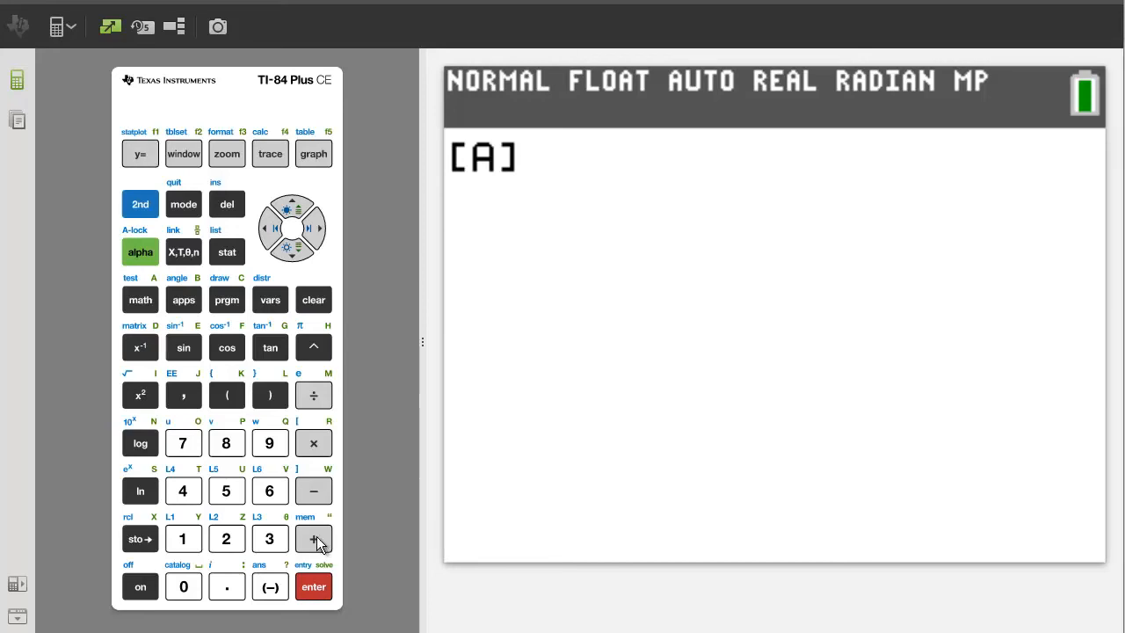
left_click(313, 538)
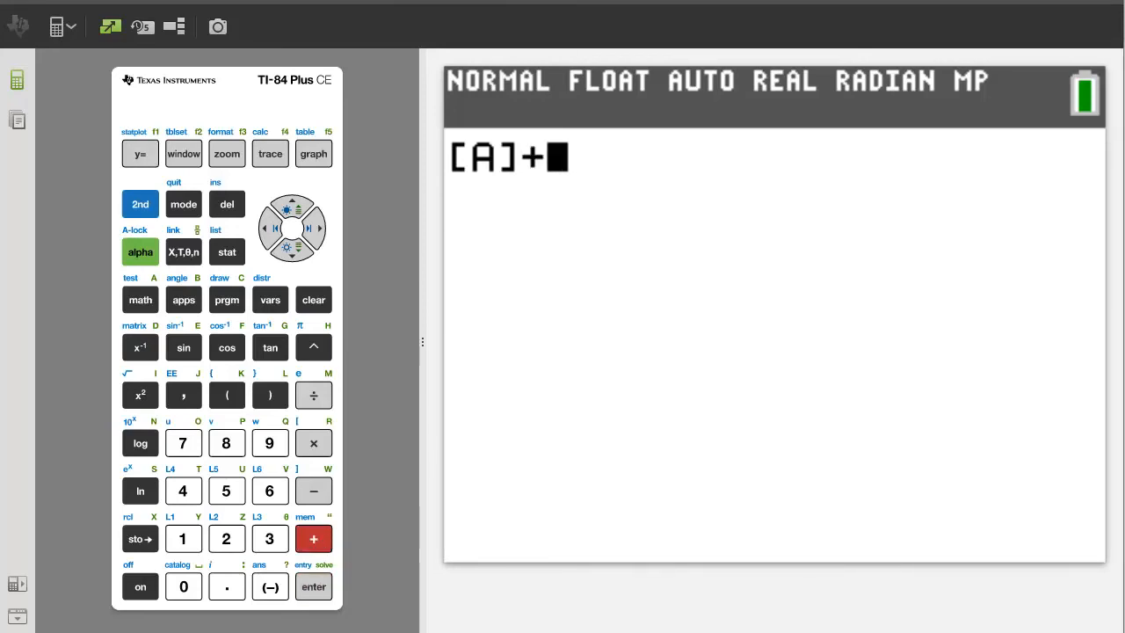
- Append [B] and evaluate [A]+[B], giving rows 1, -1, 8 and -1, -3, 7
left_click(141, 204)
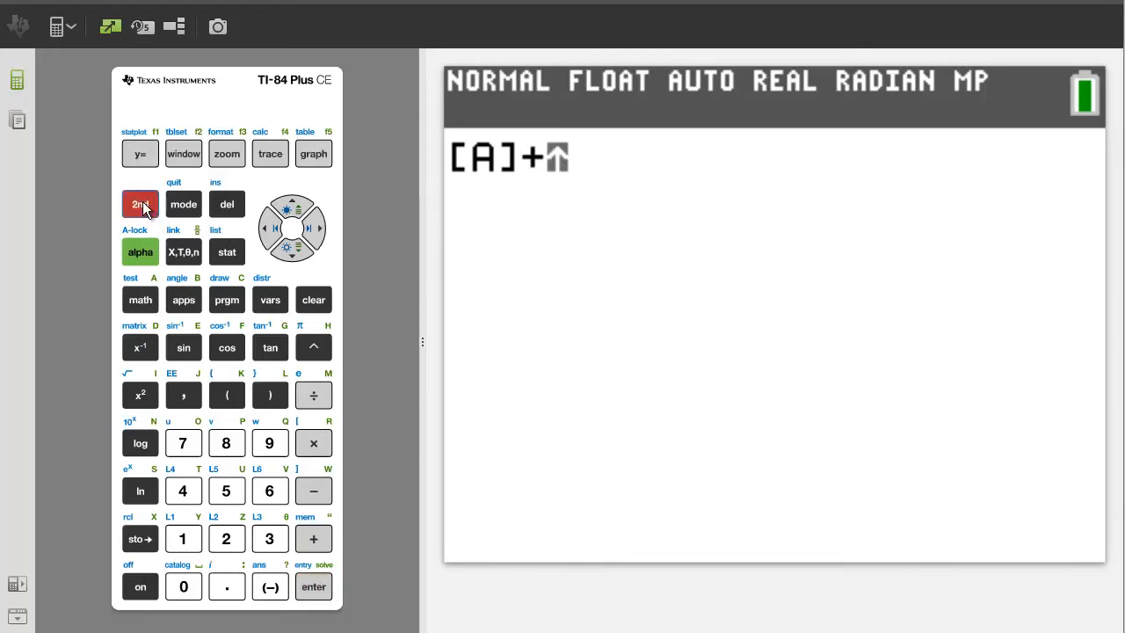
left_click(141, 346)
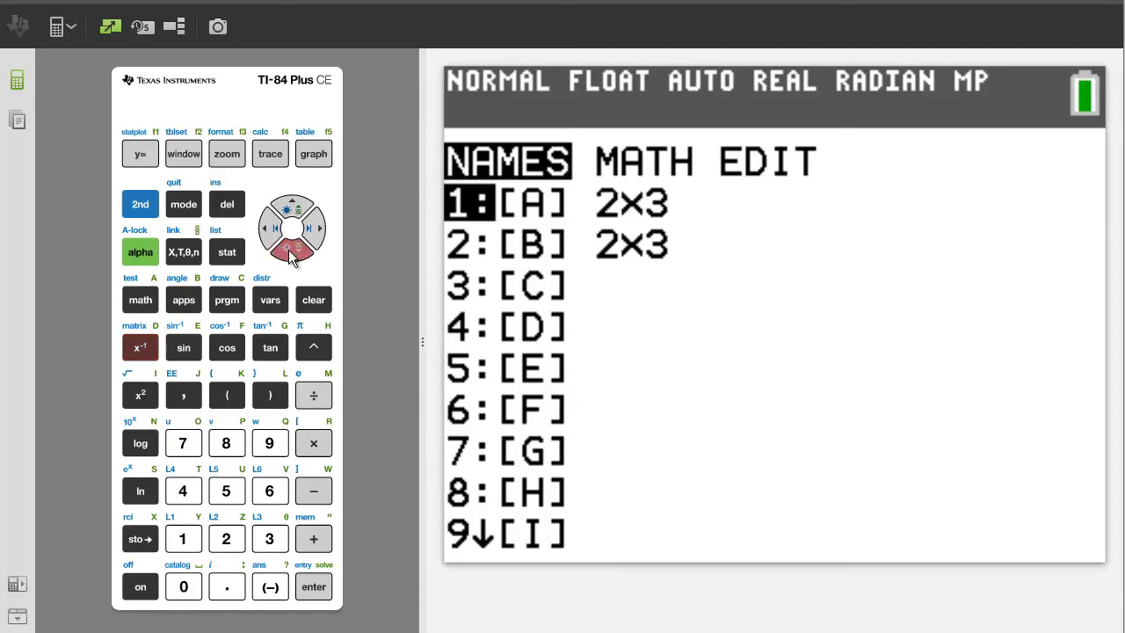
left_click(312, 587)
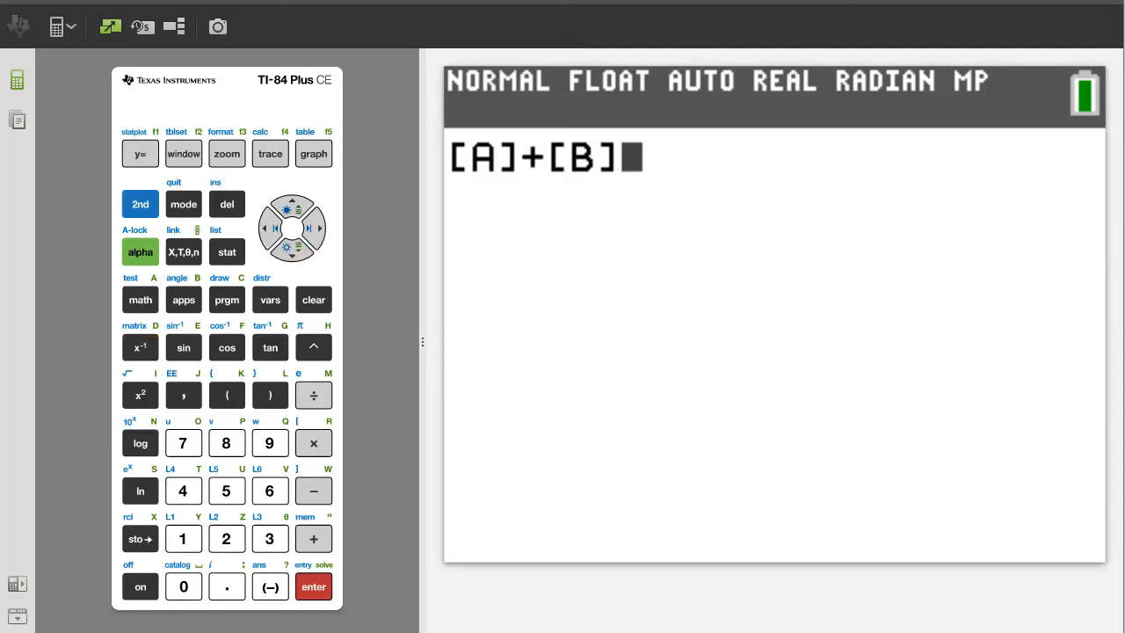
left_click(313, 586)
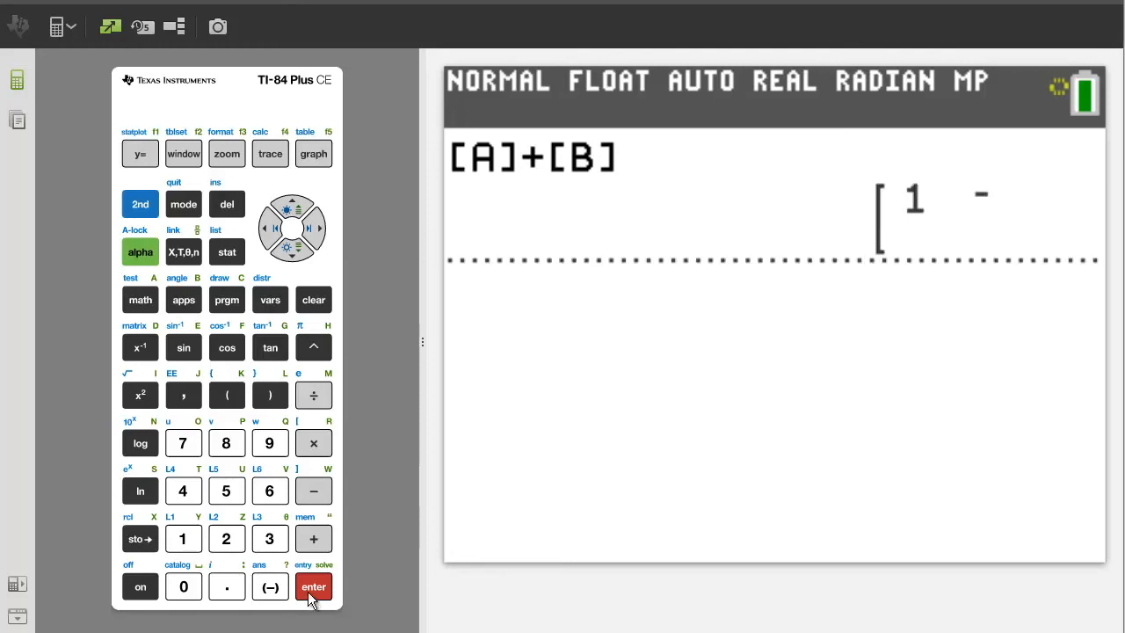
left_click(313, 587)
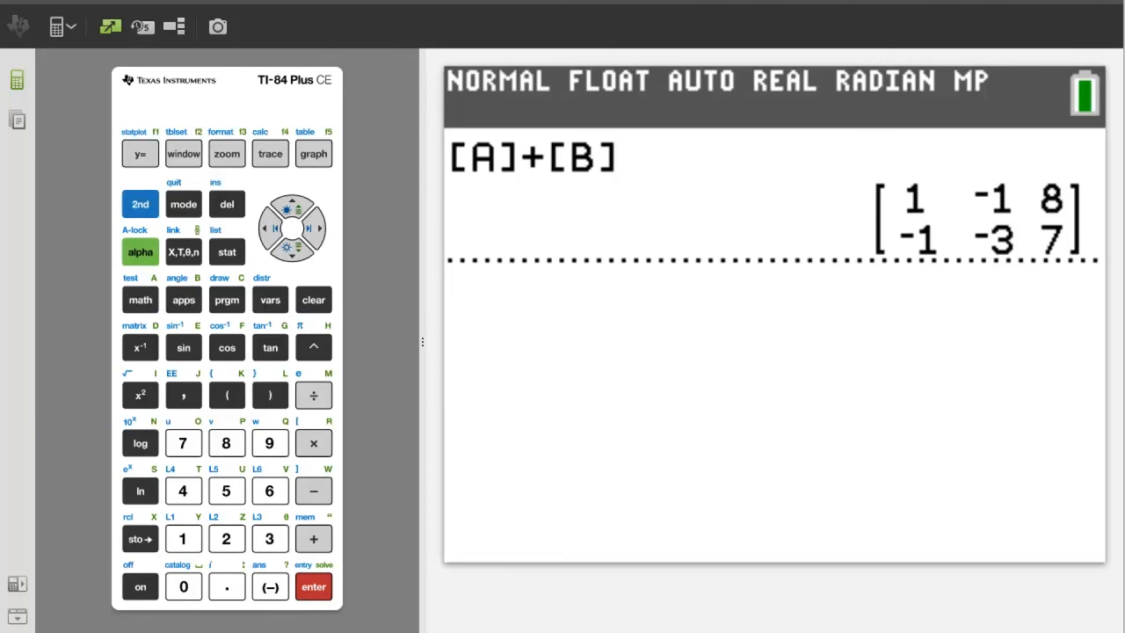
left_click(141, 204)
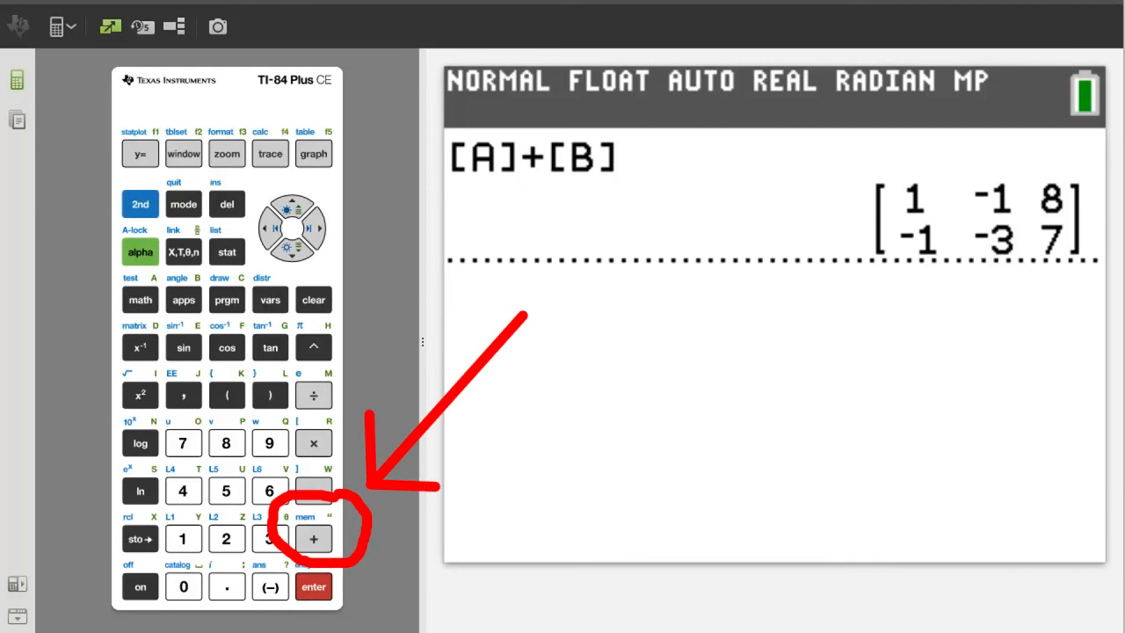
- Reach Mem Management and list the stored matrices under the Matrix category
left_click(312, 537)
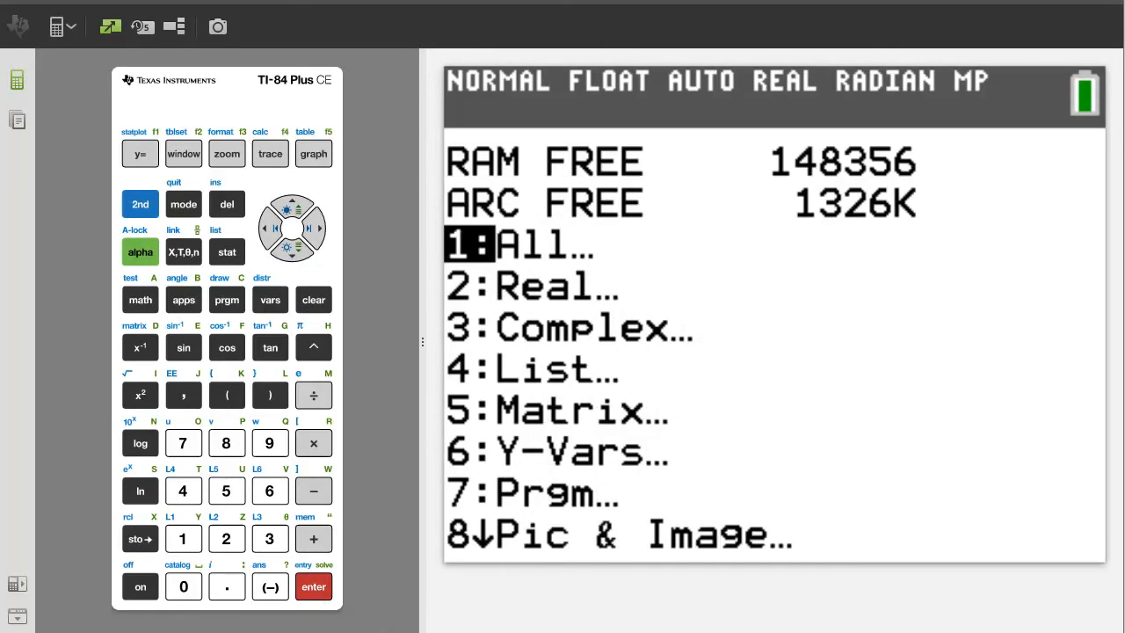
mouse_move(281, 227)
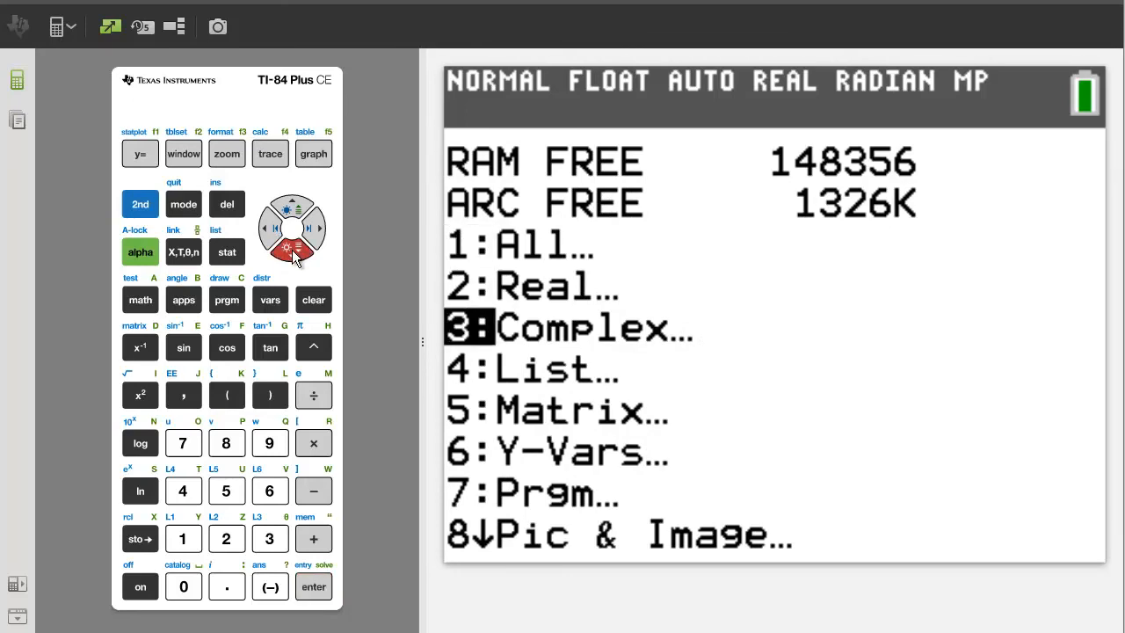
left_click(297, 255)
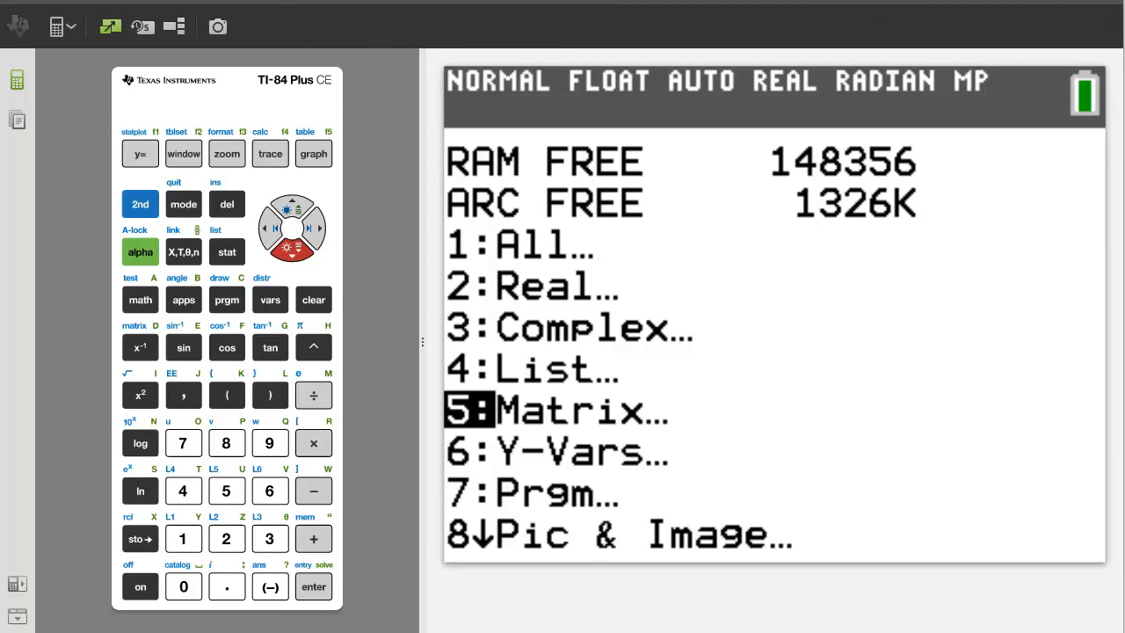
left_click(313, 586)
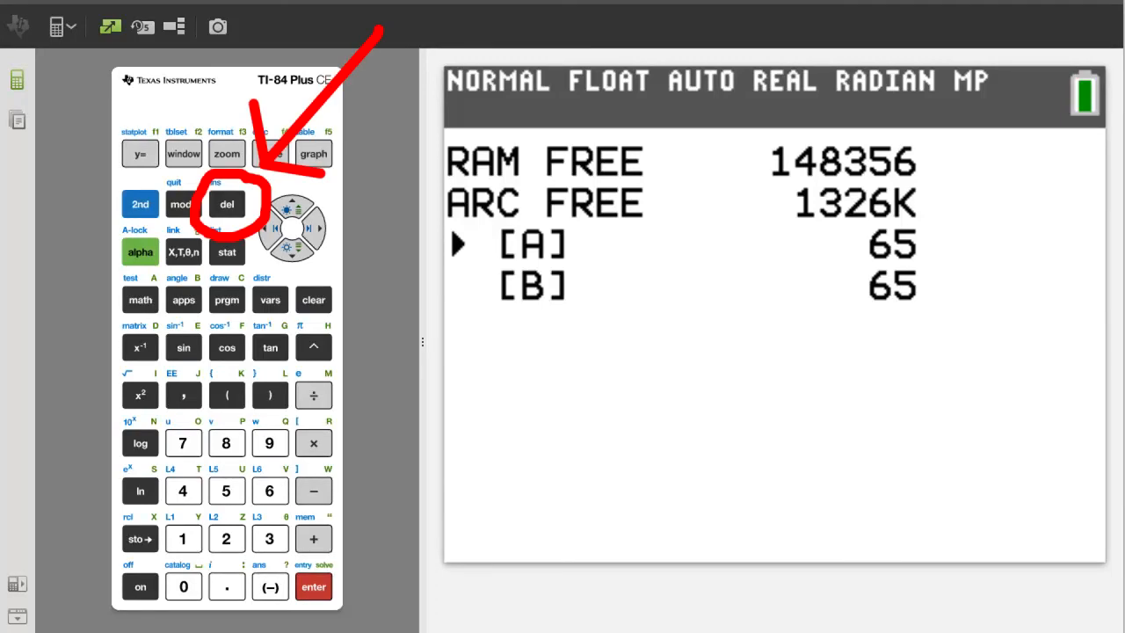
- Delete [A] and [B] so no matrices remain in memory
left_click(225, 204)
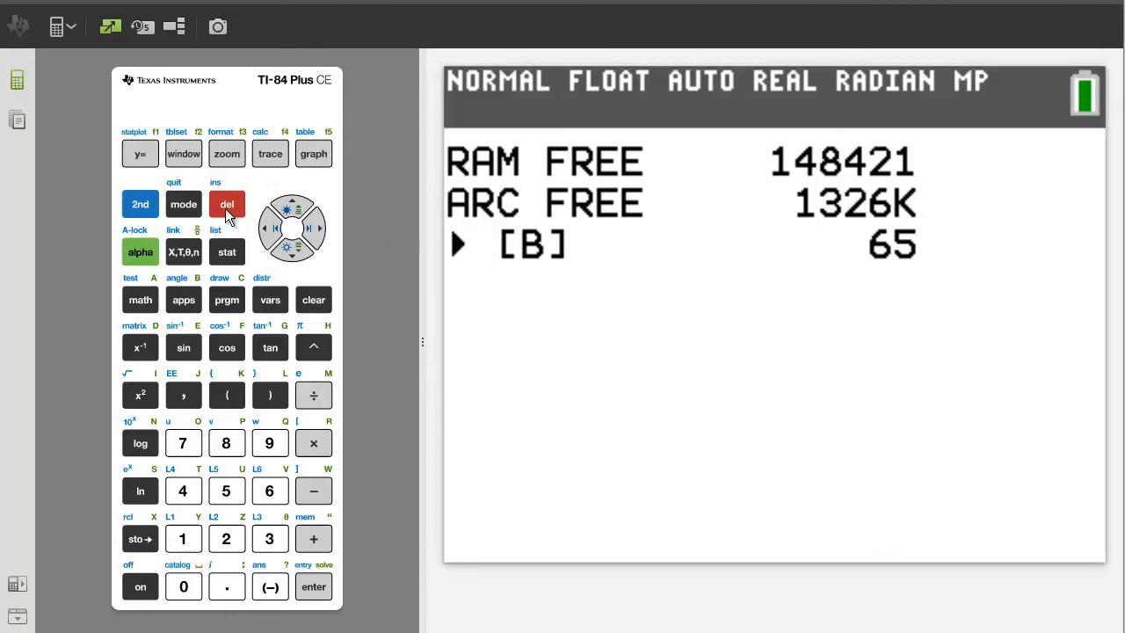
left_click(227, 203)
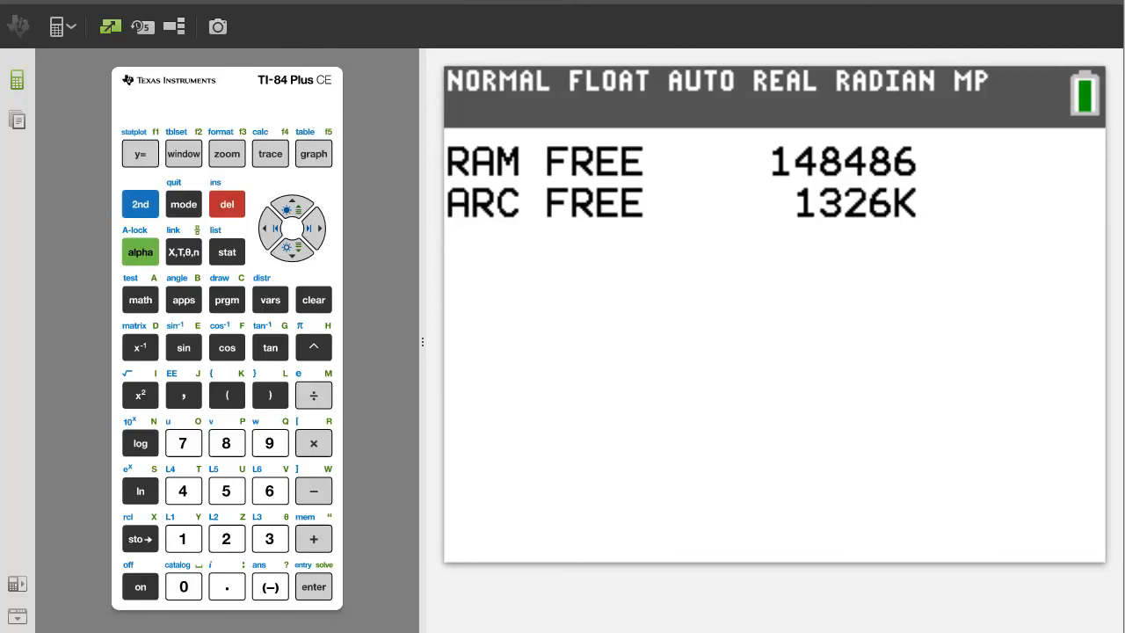